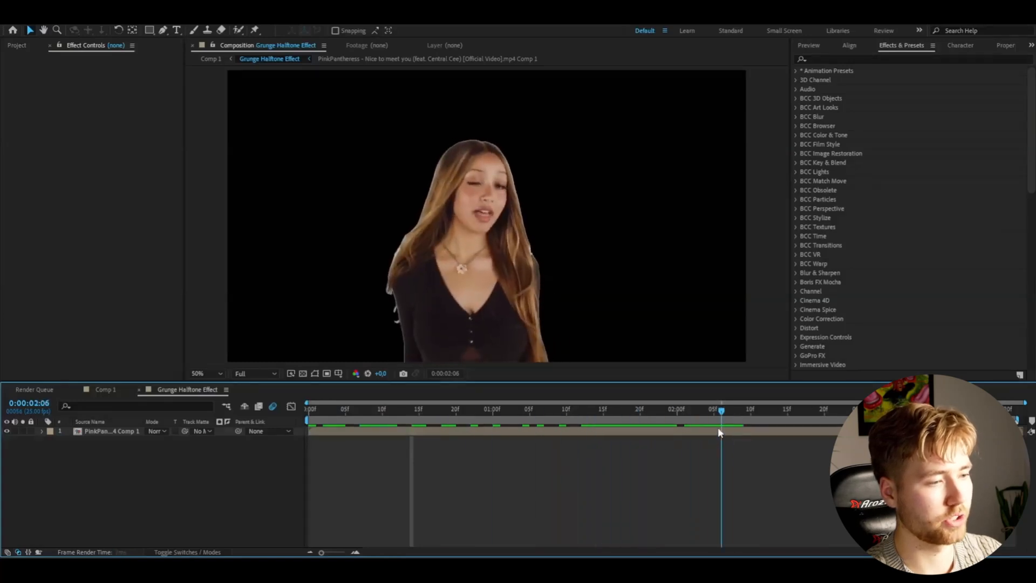
Step: Add an adjustment layer and apply S_HalfTone with black dots, frequency 255, angle -30
left_click(112, 430)
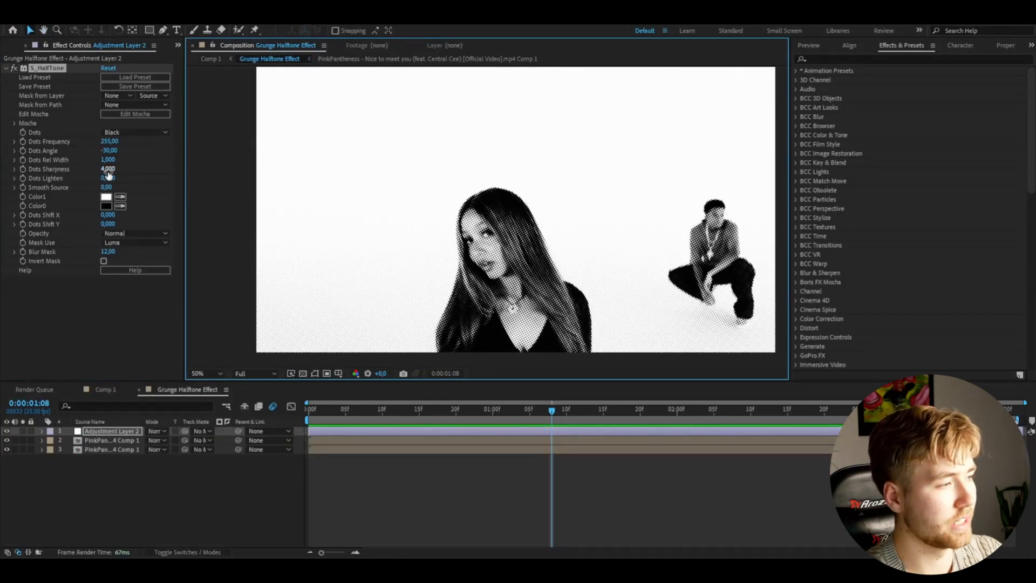
Step: Restore halftone sharpness to 1, then apply CC Threshold at level 99.5
left_click_drag(108, 169, 99, 168)
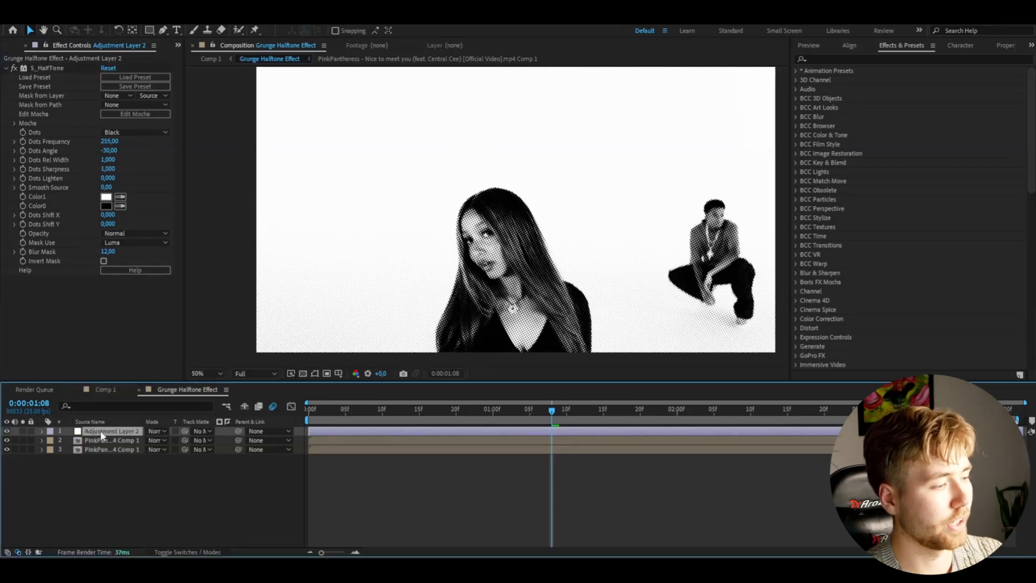
type("cc th")
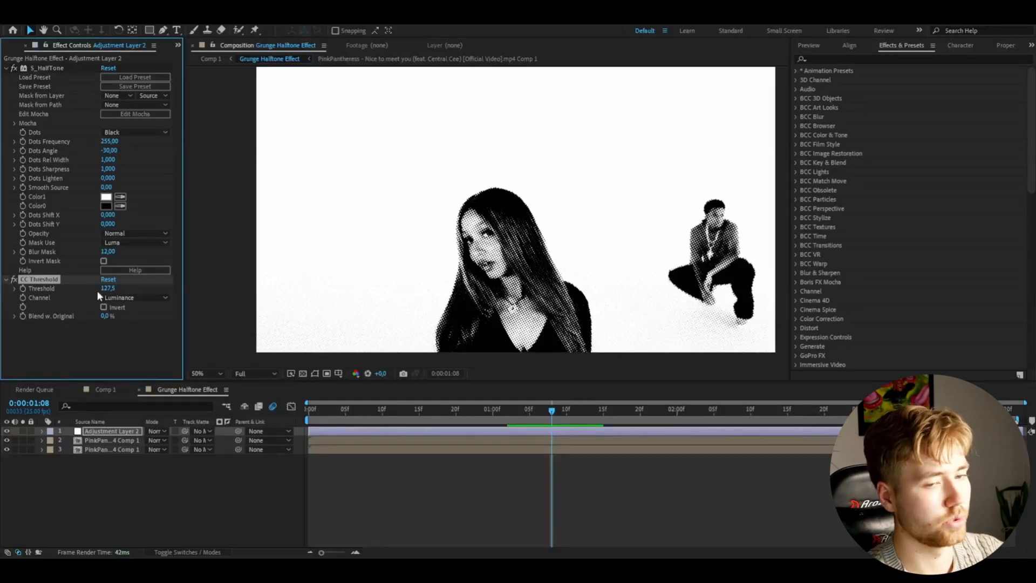
left_click_drag(108, 288, 86, 288)
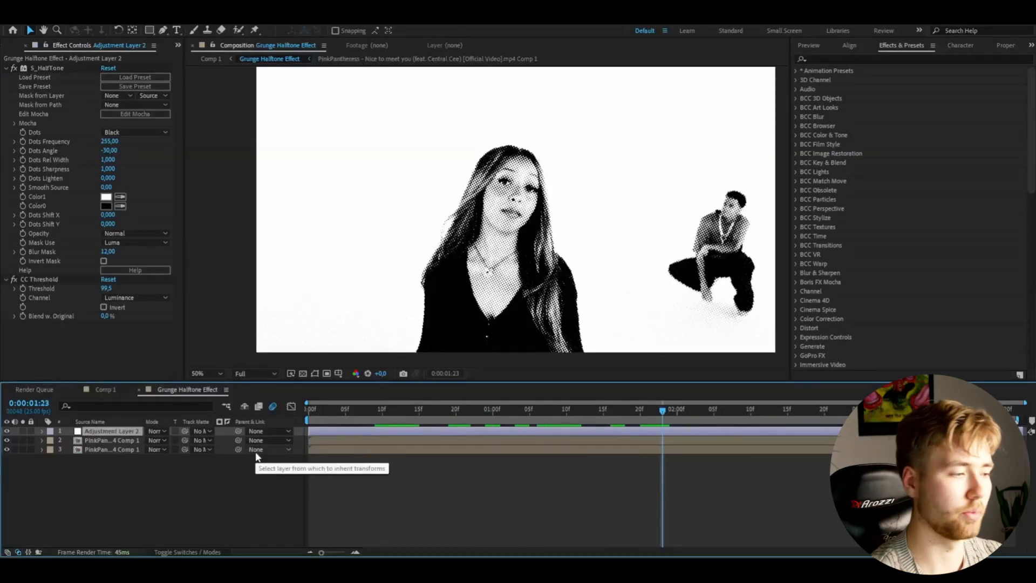
Step: Apply Noise to the adjustment layer with Amount of Noise at 16%
type("noi")
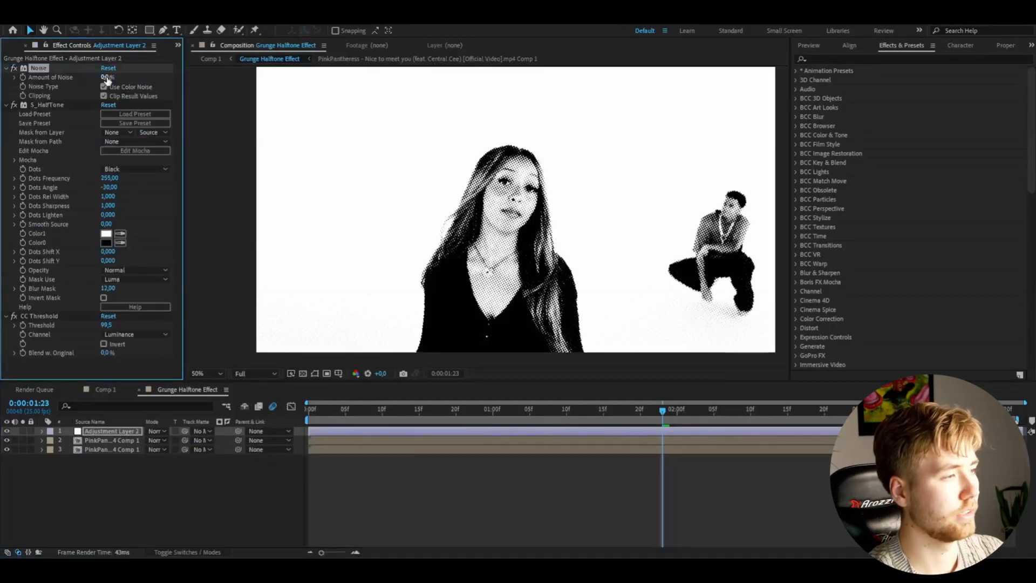
left_click_drag(105, 77, 116, 77)
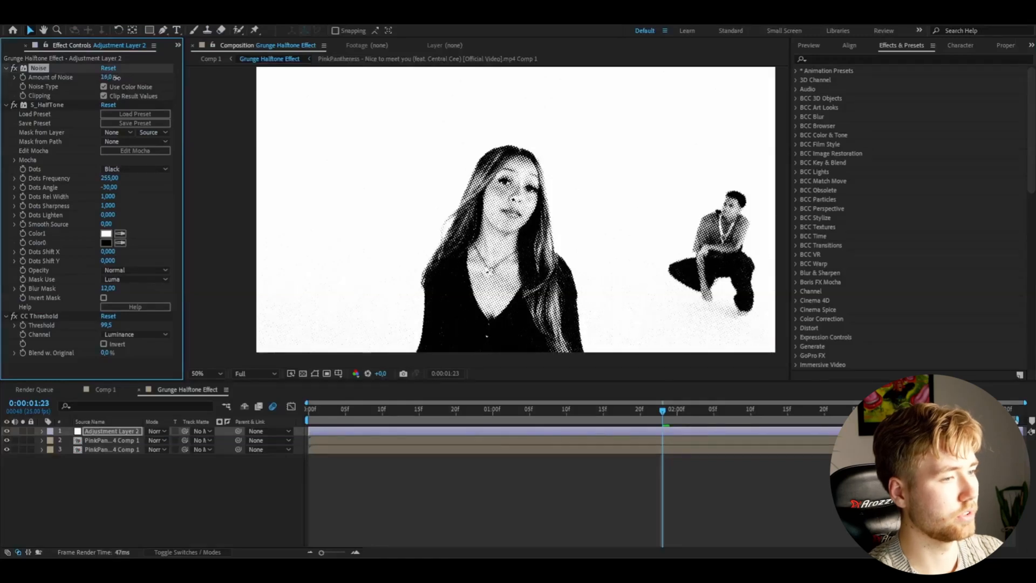
left_click(471, 409)
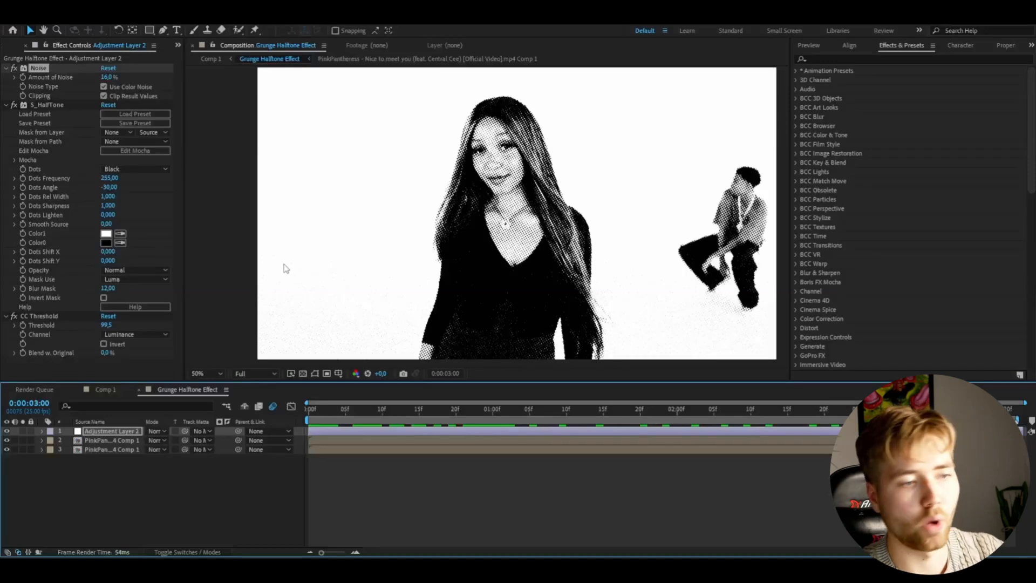
mouse_move(287, 304)
type("Grunge Halftone")
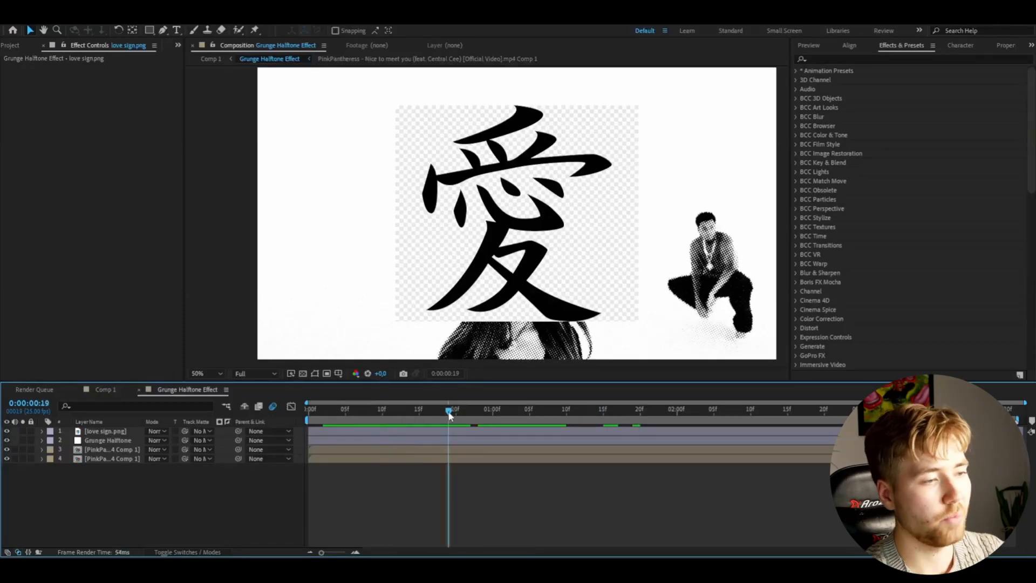
mouse_move(451, 413)
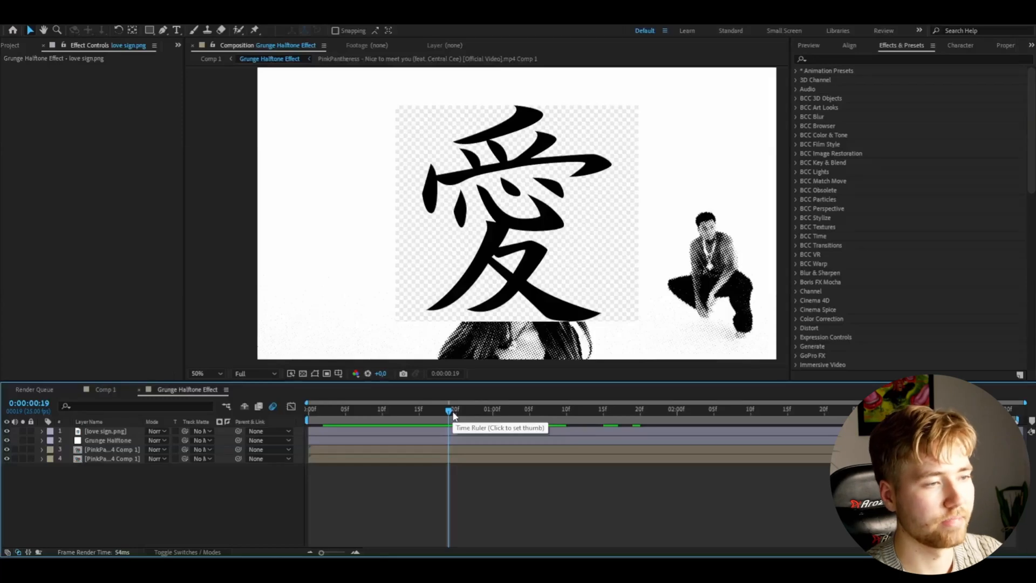
Step: Apply Luma Key to love sign.png and scale it to 61% in the upper left
type("blur")
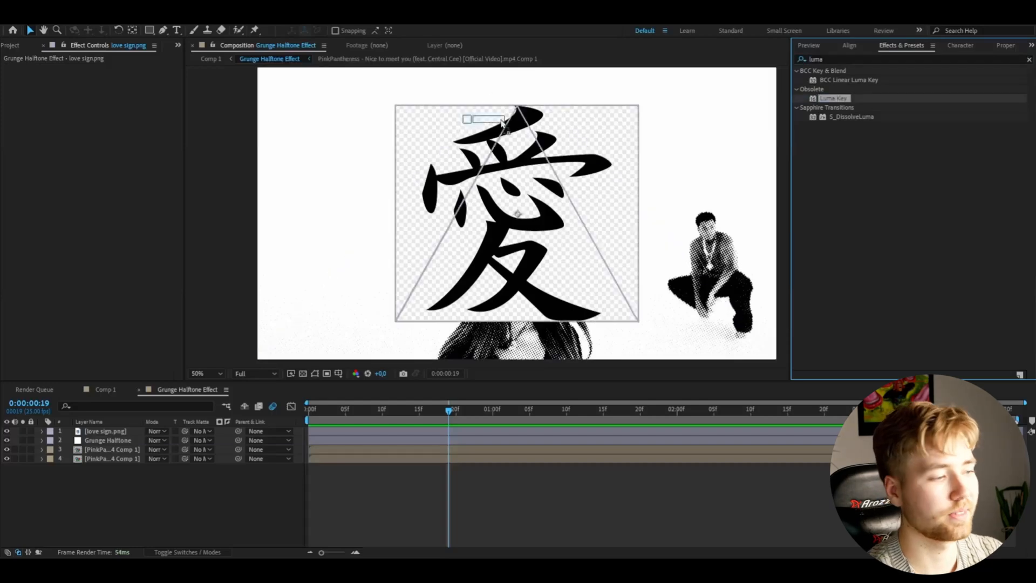
left_click(132, 77)
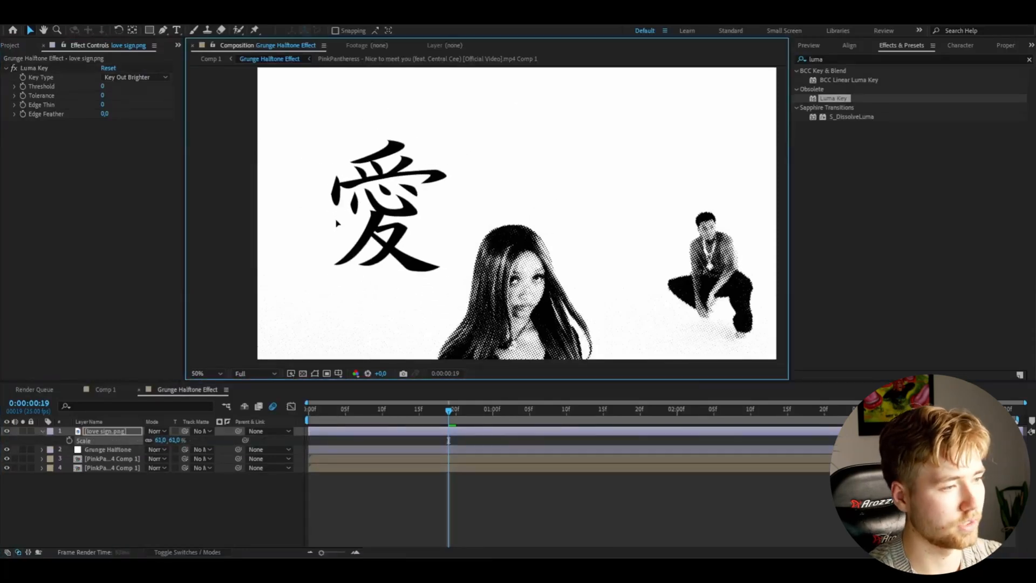
right_click(105, 431)
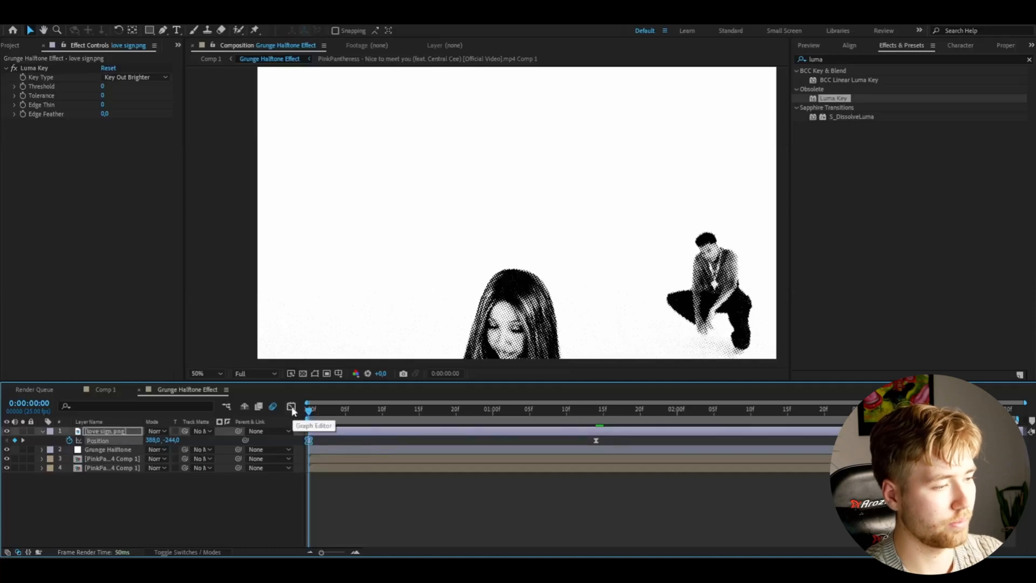
Step: Reshape the kanji's position speed graph into a fast-in, ease-out curve
left_click(292, 406)
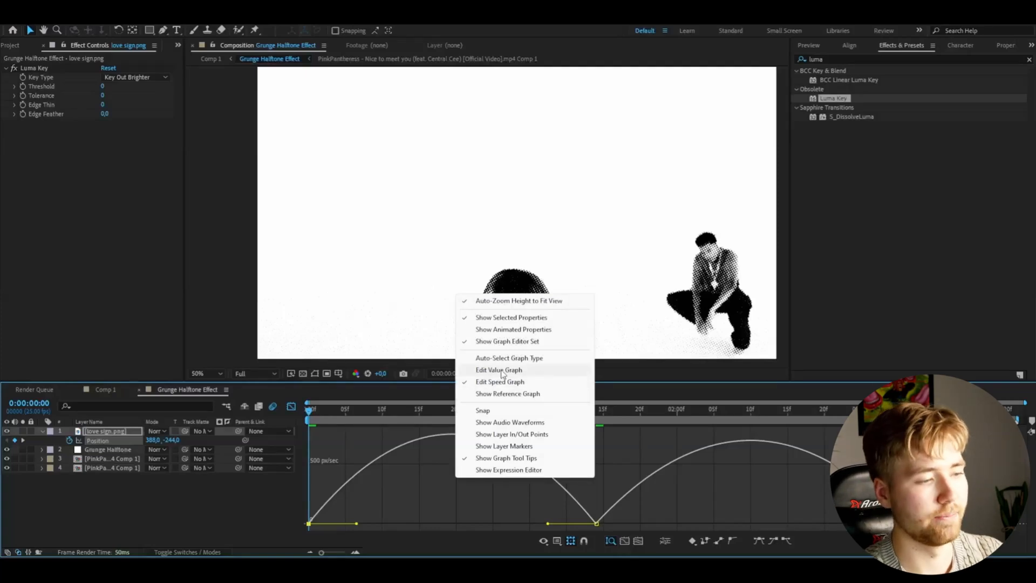
left_click(498, 369)
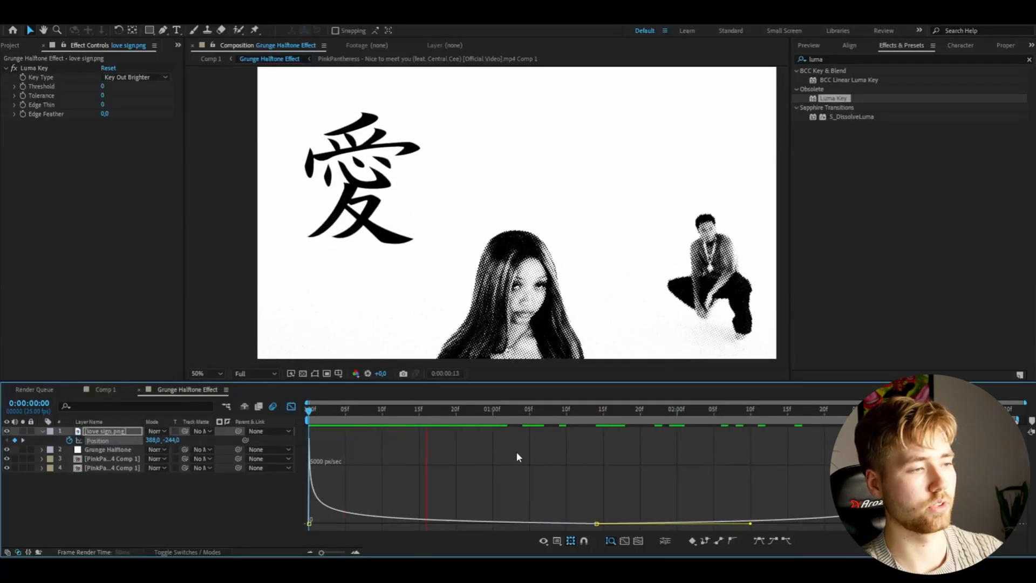
left_click(647, 408)
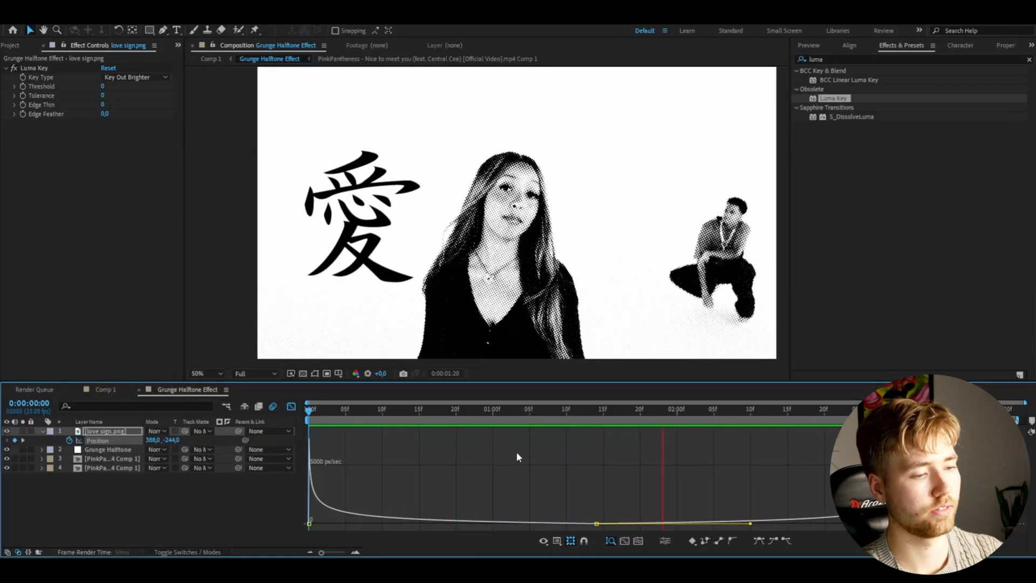
left_click(486, 409)
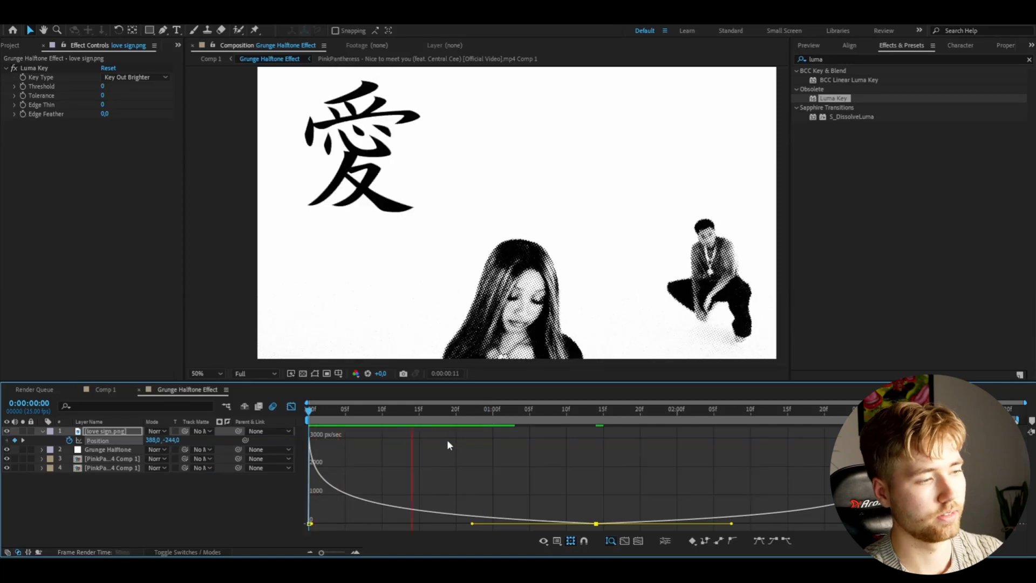
left_click(759, 409)
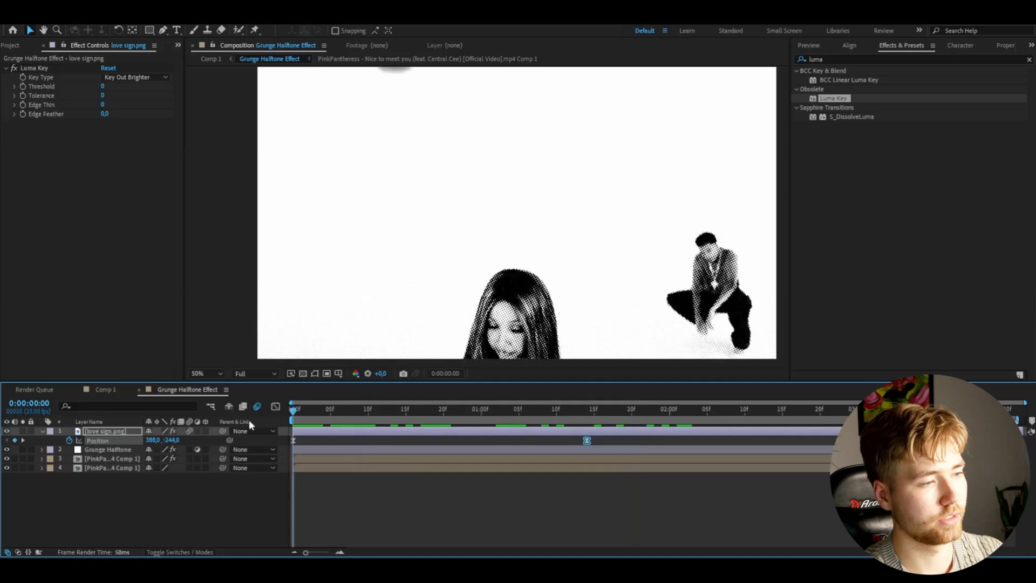
Step: Pre-compose love sign.png into a new composition named 'love sign'
right_click(106, 431)
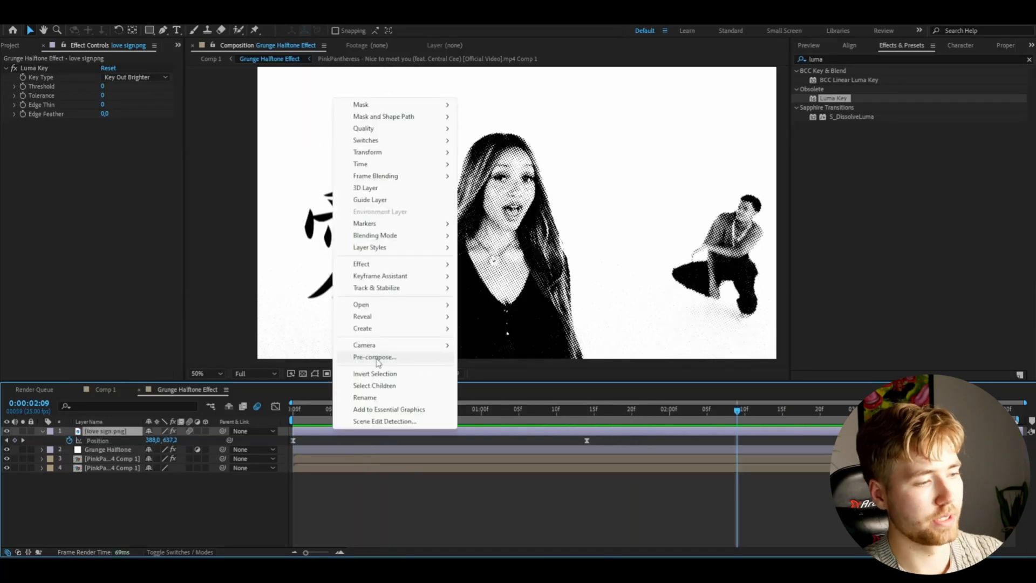
left_click(374, 356)
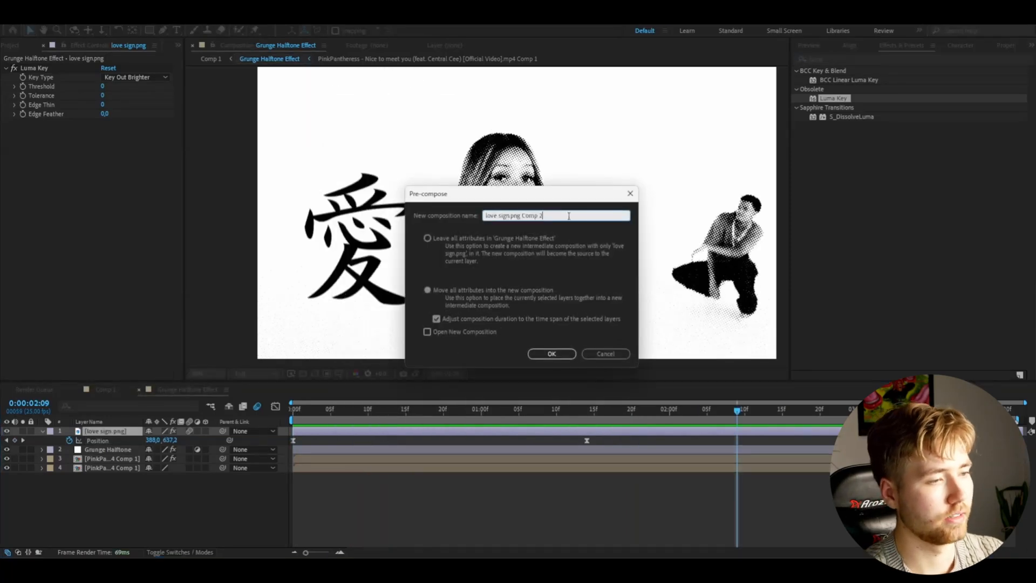
type("love sign")
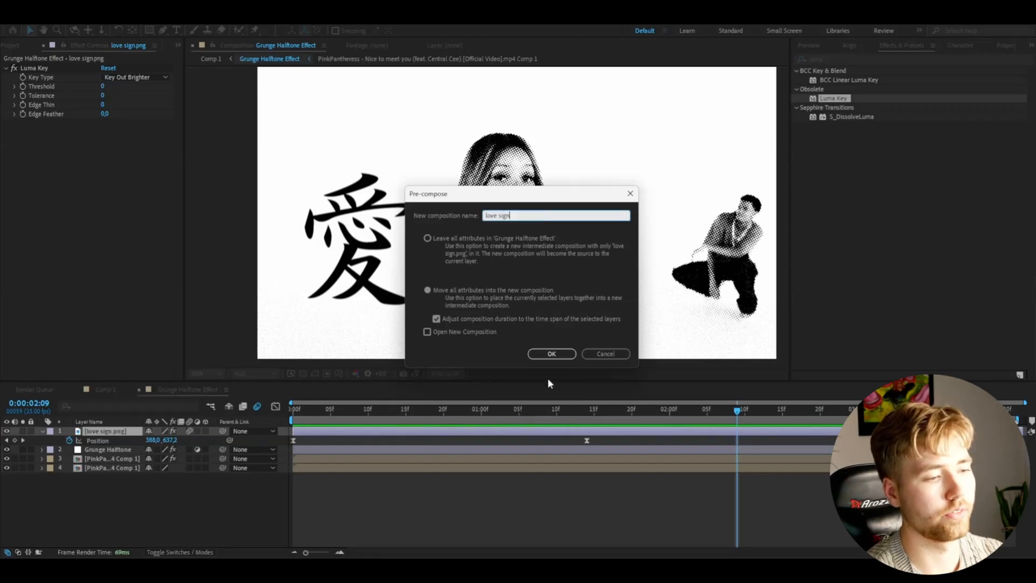
left_click(551, 353)
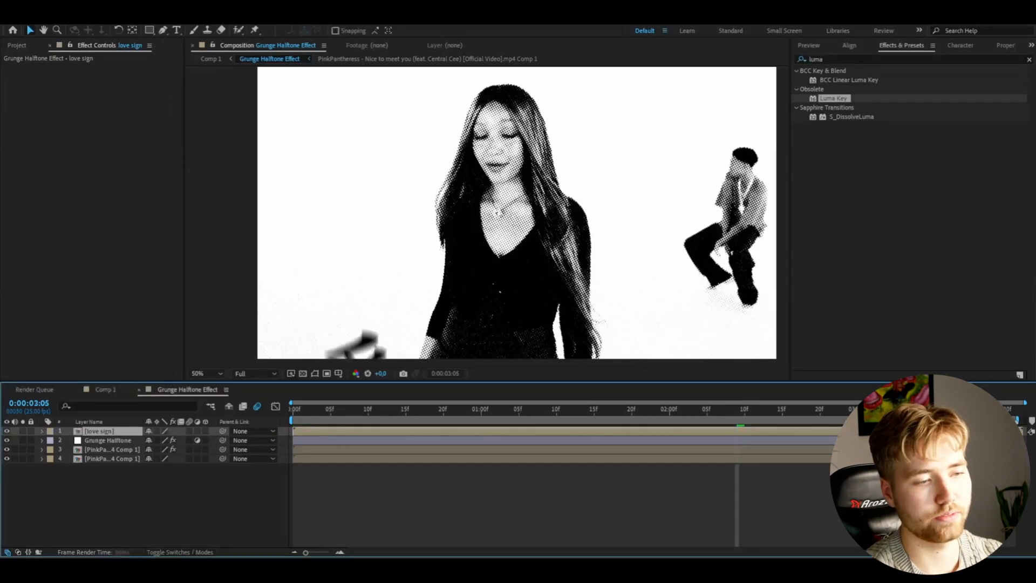
Step: Move the love sign layer below the Grunge Halftone adjustment layer
left_click(534, 408)
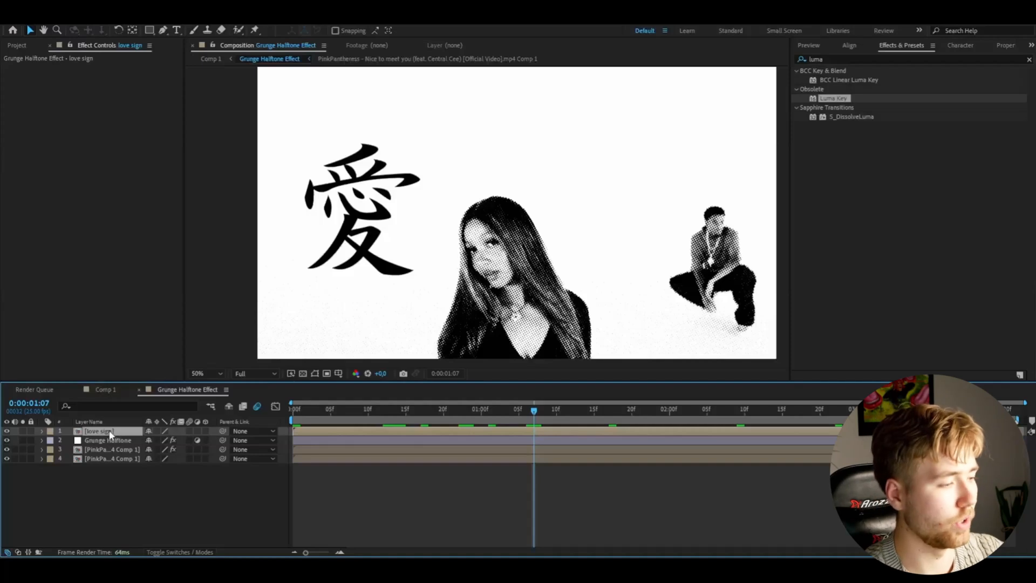
left_click_drag(99, 430, 99, 440)
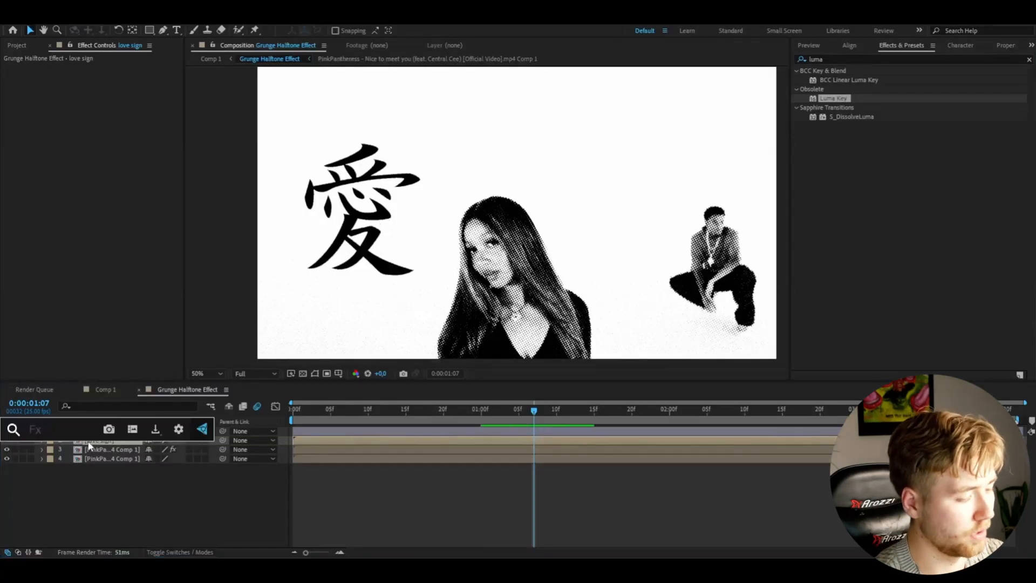
Step: Apply Fast Box Blur (radius 6) and Noise to the love sign layer
type("fas")
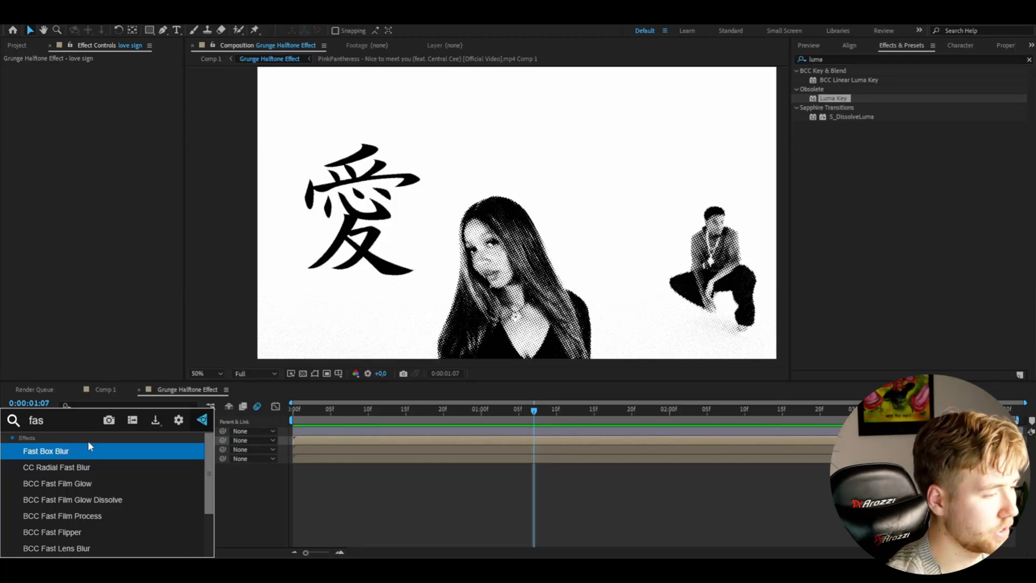
double_click(46, 451)
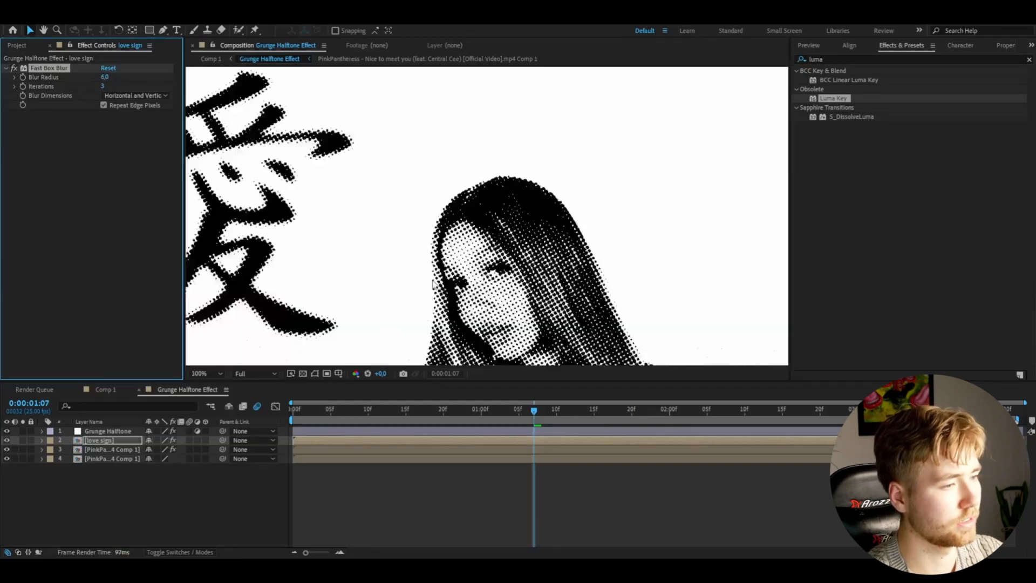
type("noi")
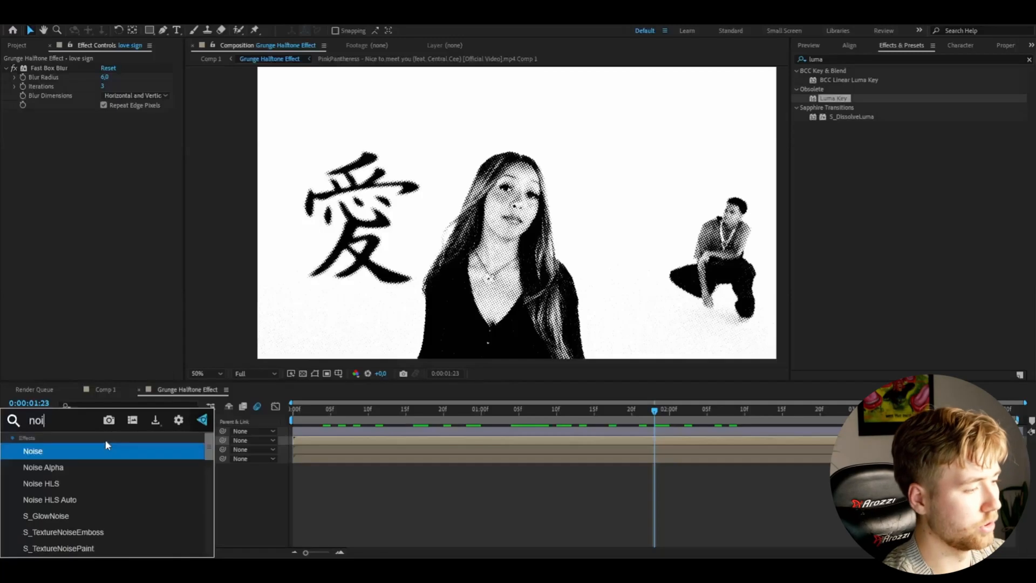
double_click(32, 450)
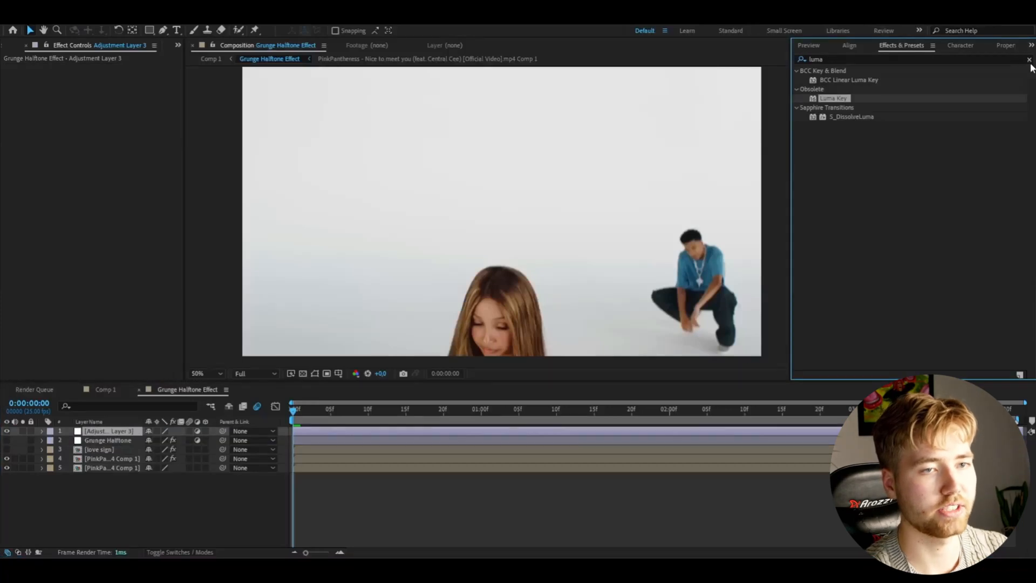
Step: Apply a CRT preset from User Presets to the top adjustment layer and preview it
left_click(1028, 59)
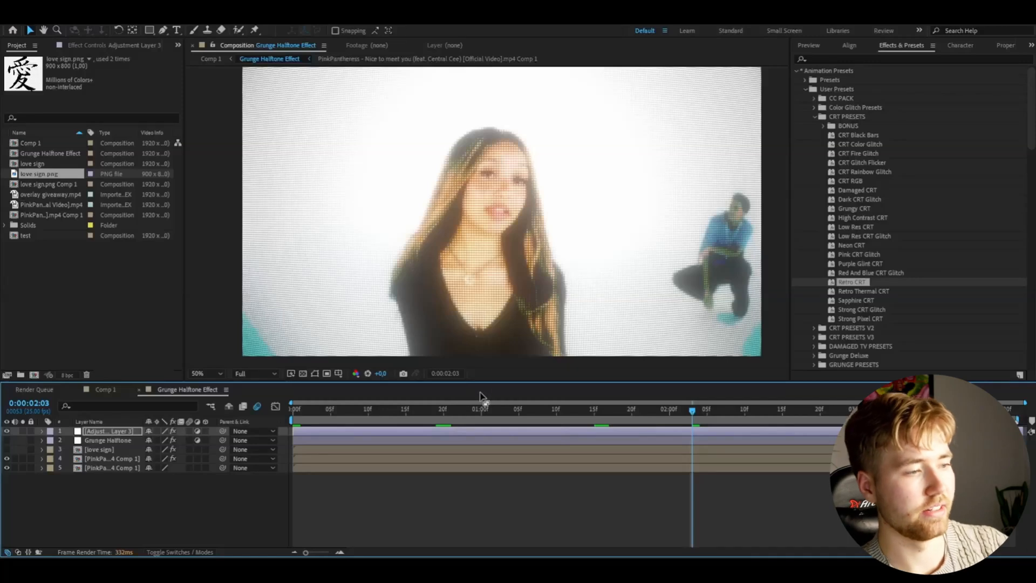
left_click(563, 408)
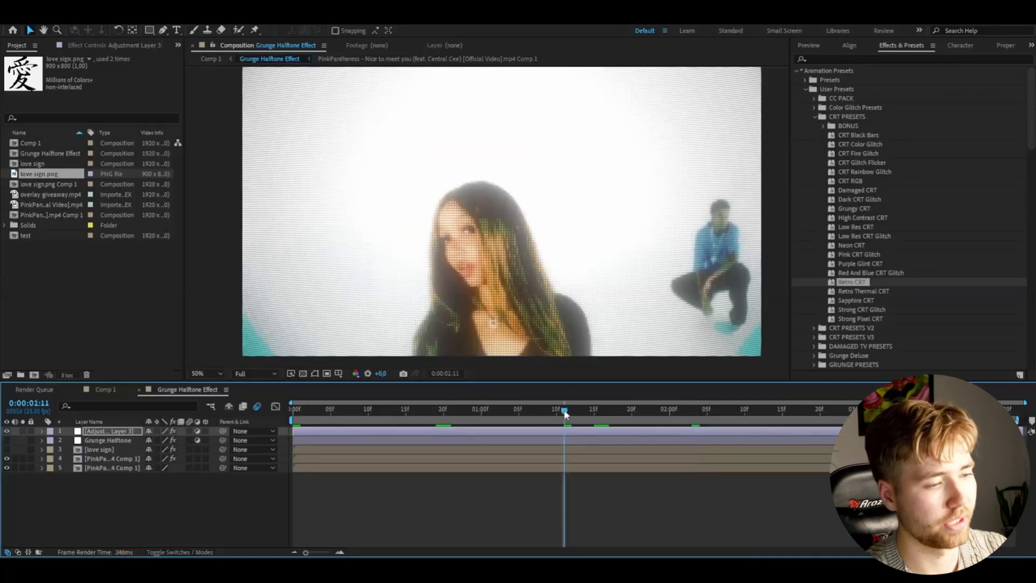
left_click(459, 408)
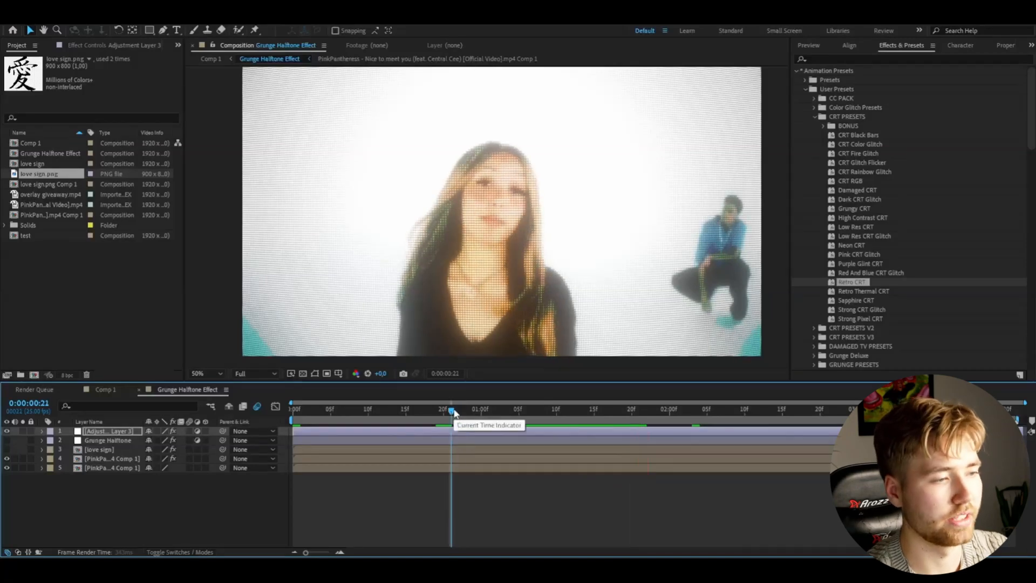
Step: Apply an S-shaped Curves adjustment on a second adjustment layer and preview it
left_click_drag(453, 409, 564, 409)
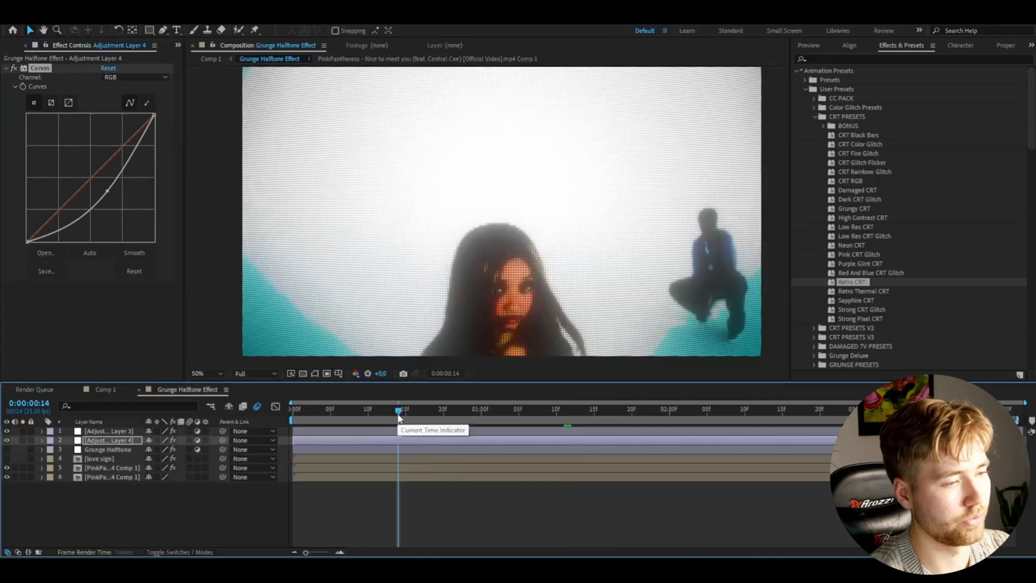
left_click_drag(399, 408, 474, 409)
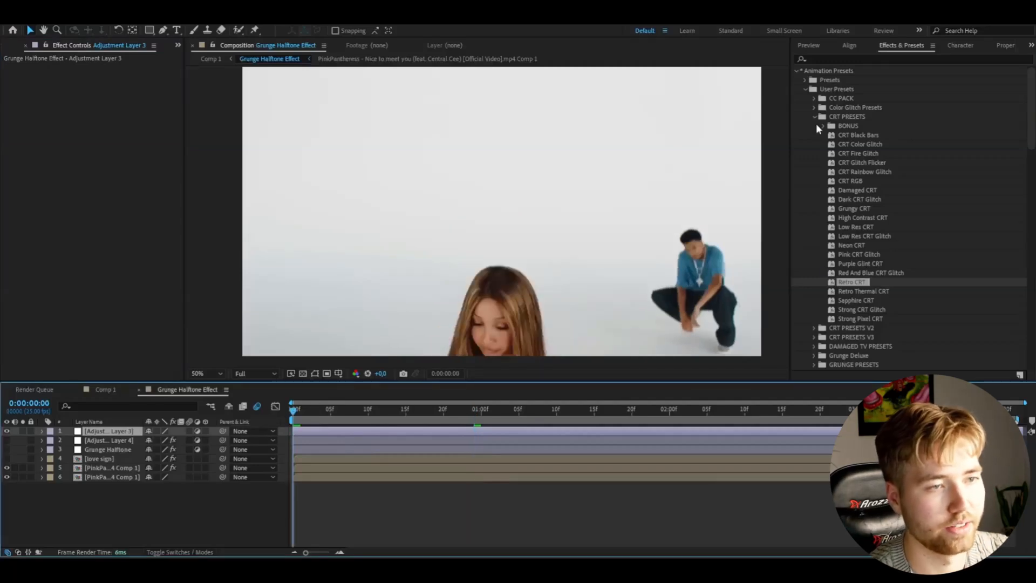
Step: Expand the BONUS folder inside CRT PRESETS
left_click(823, 126)
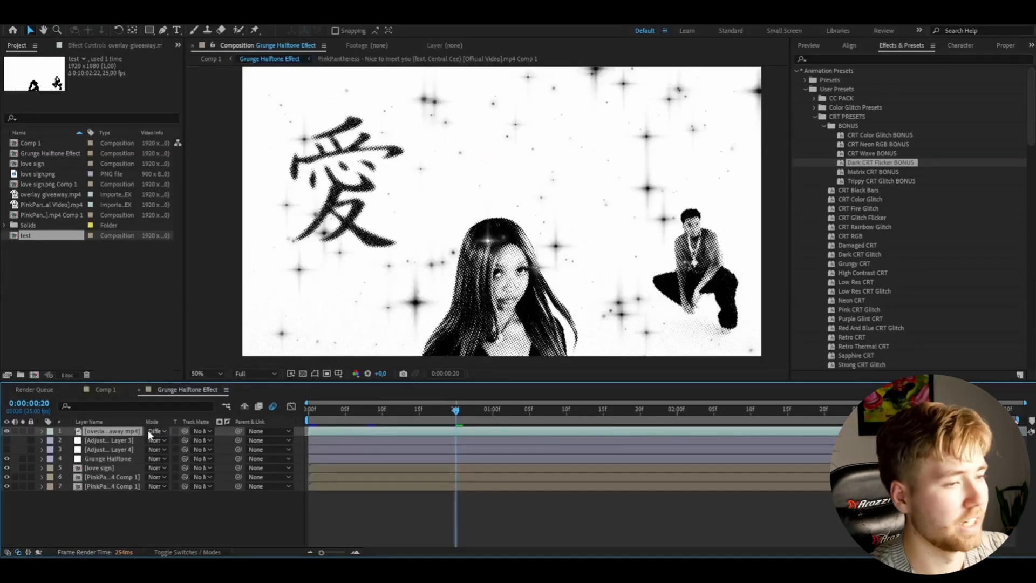
Step: Blend the overlay giveaway.mp4 star layer in Screen mode
left_click(156, 430)
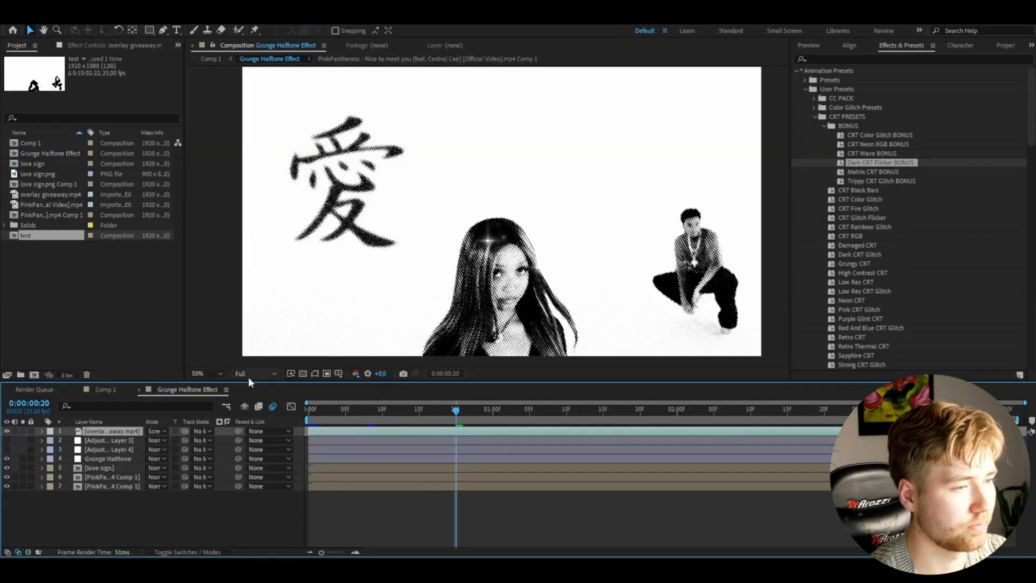
left_click(157, 430)
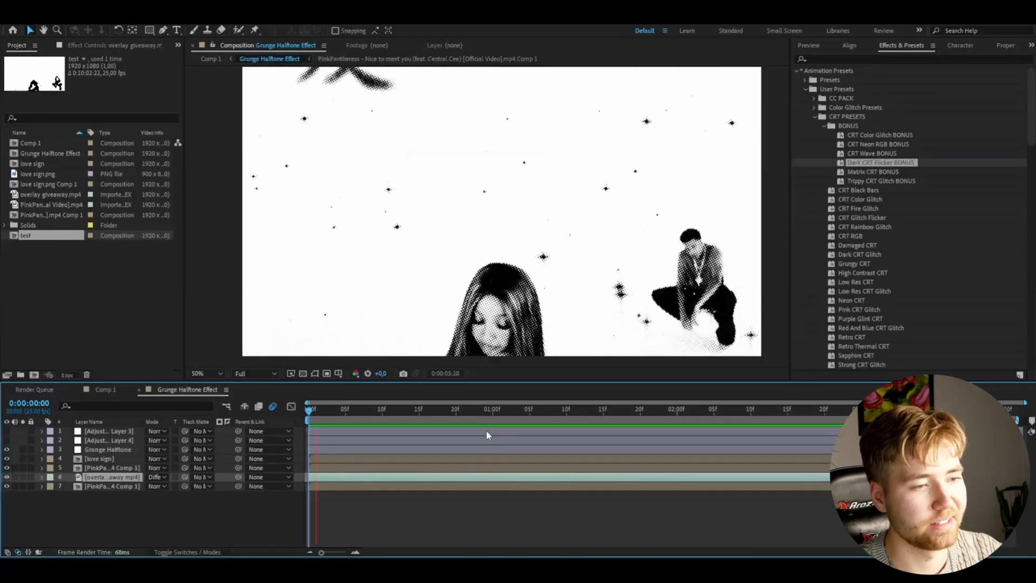
Step: Reposition the star overlay between the PinkPa comp layers so dark stars sit behind the artists
left_click(669, 408)
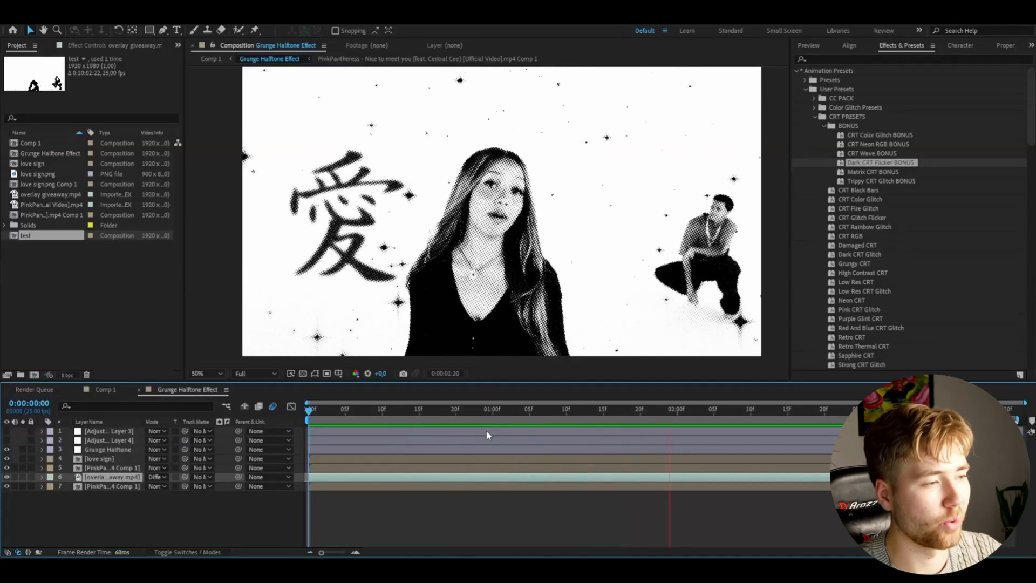